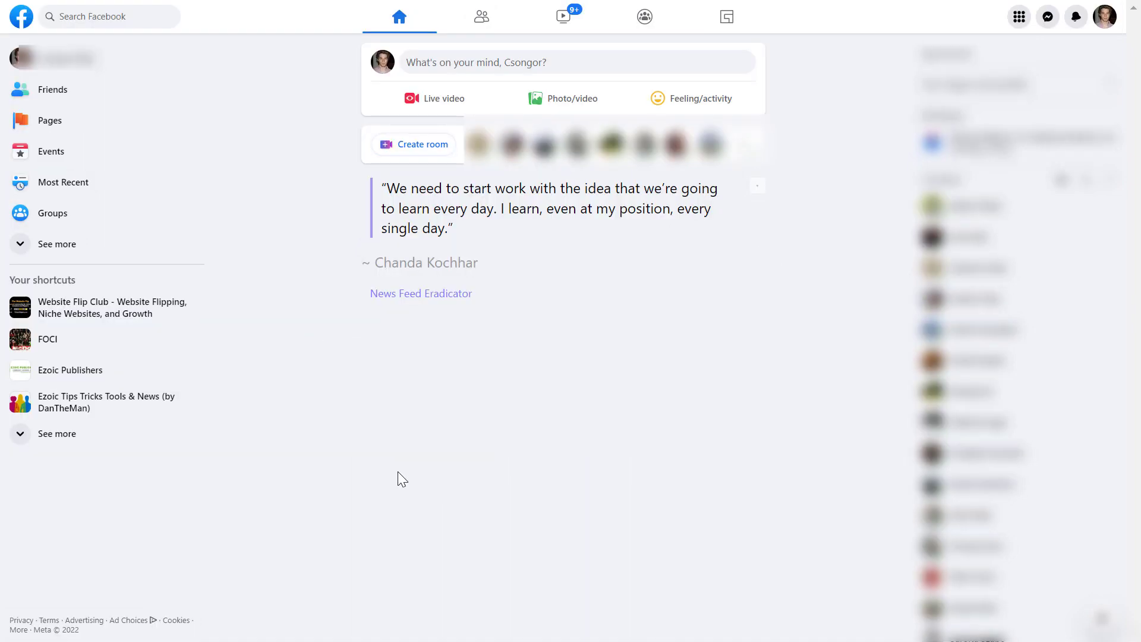
mouse_move(605, 473)
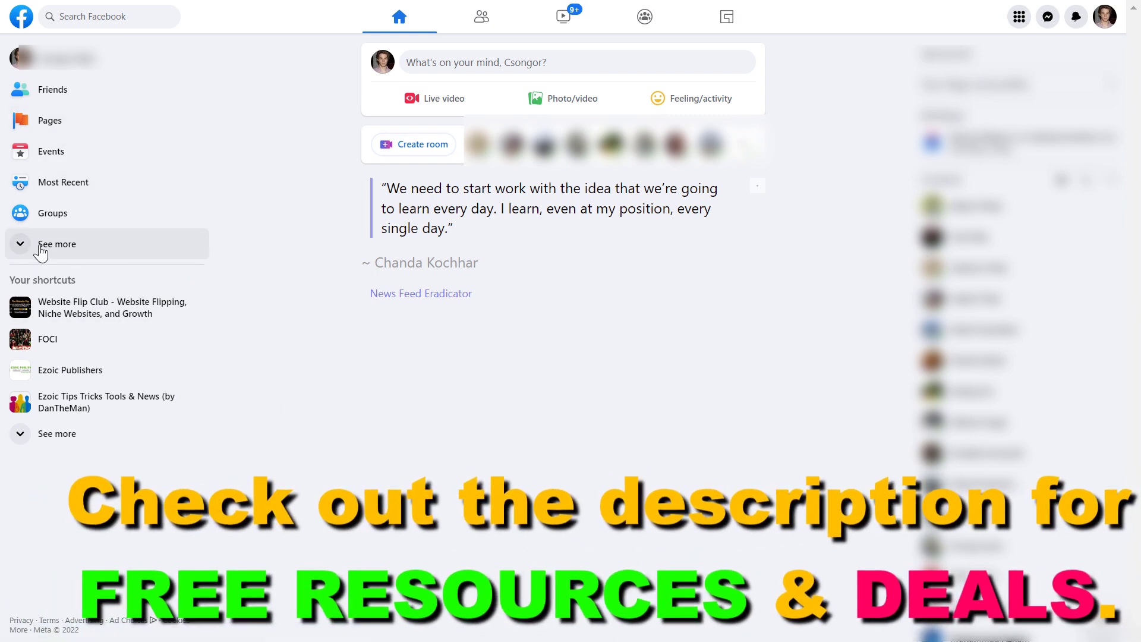
Expand the left sidebar with 'See more' to show Pages and Ads Manager
left_click(56, 243)
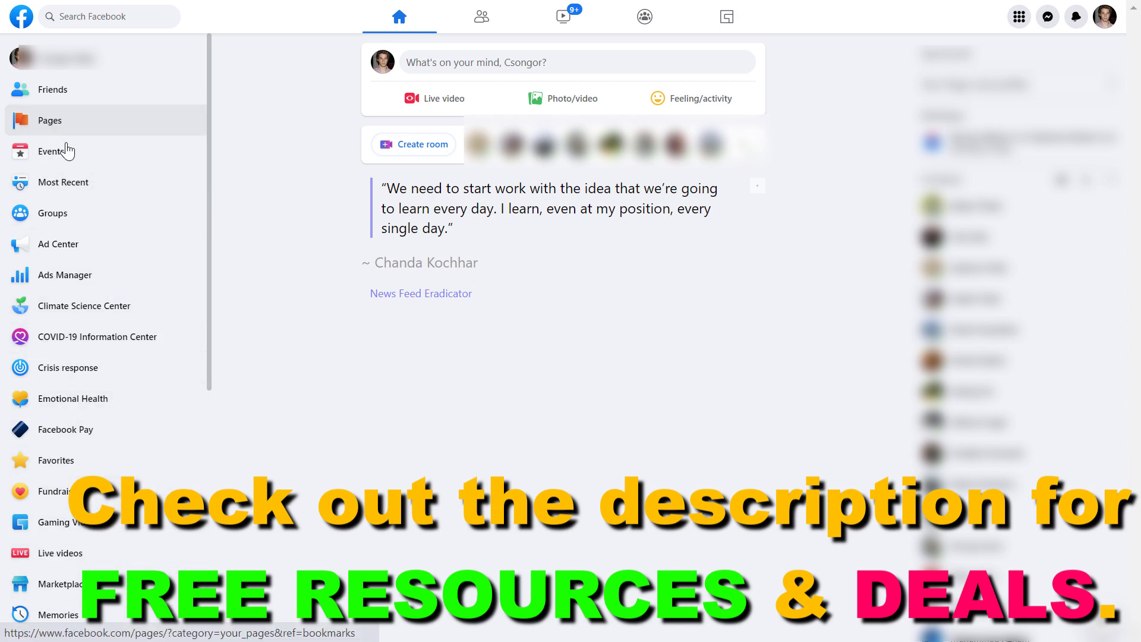
Go to Pages in the left sidebar to see managed and unpublished Pages
left_click(48, 120)
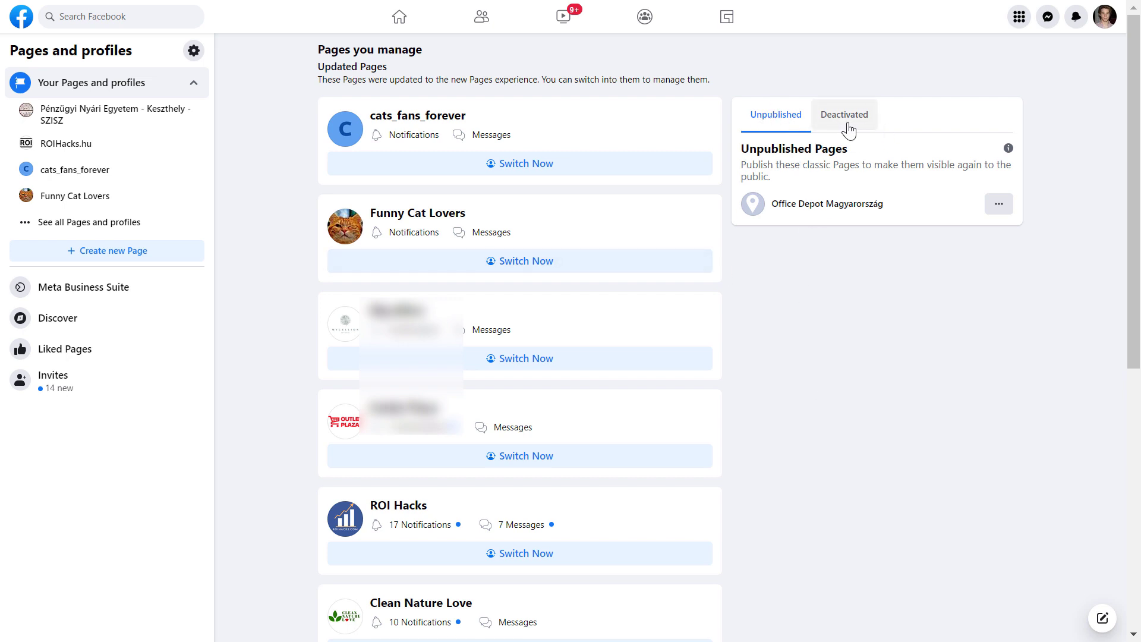
mouse_move(849, 137)
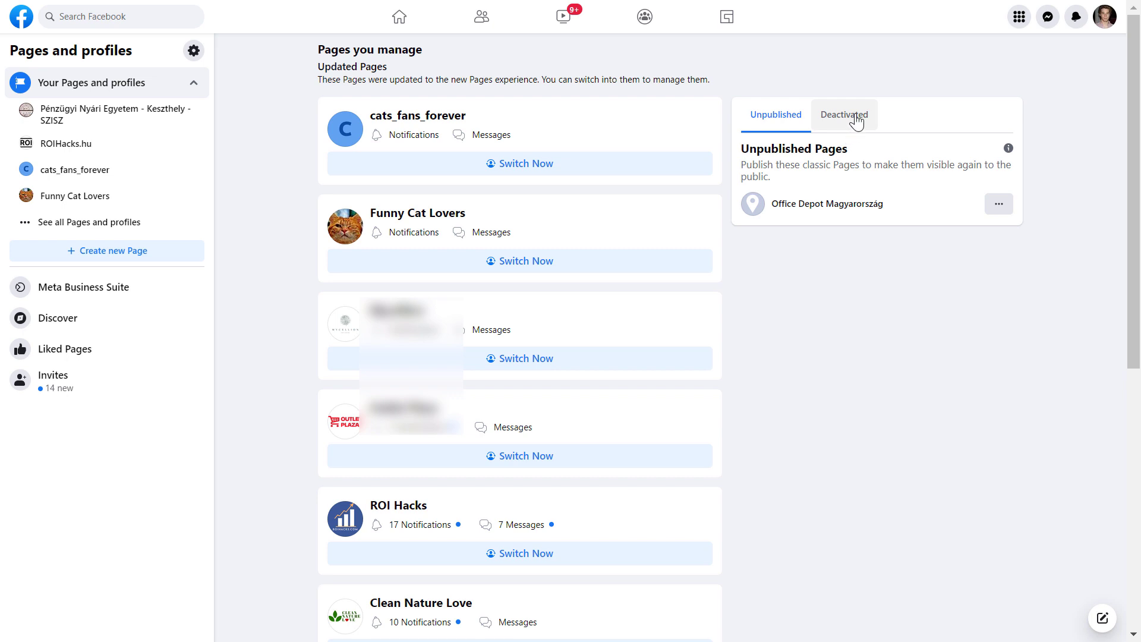
Activate 'Test FB Pages' from the Deactivated tab and wait for the reactivated toast
left_click(843, 114)
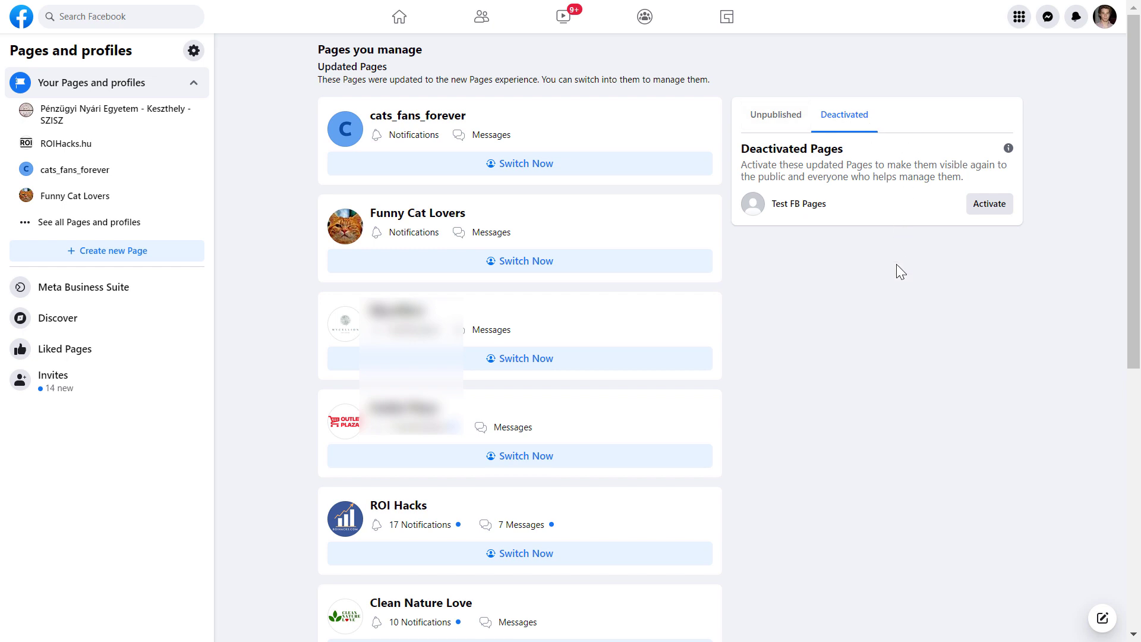
mouse_move(866, 258)
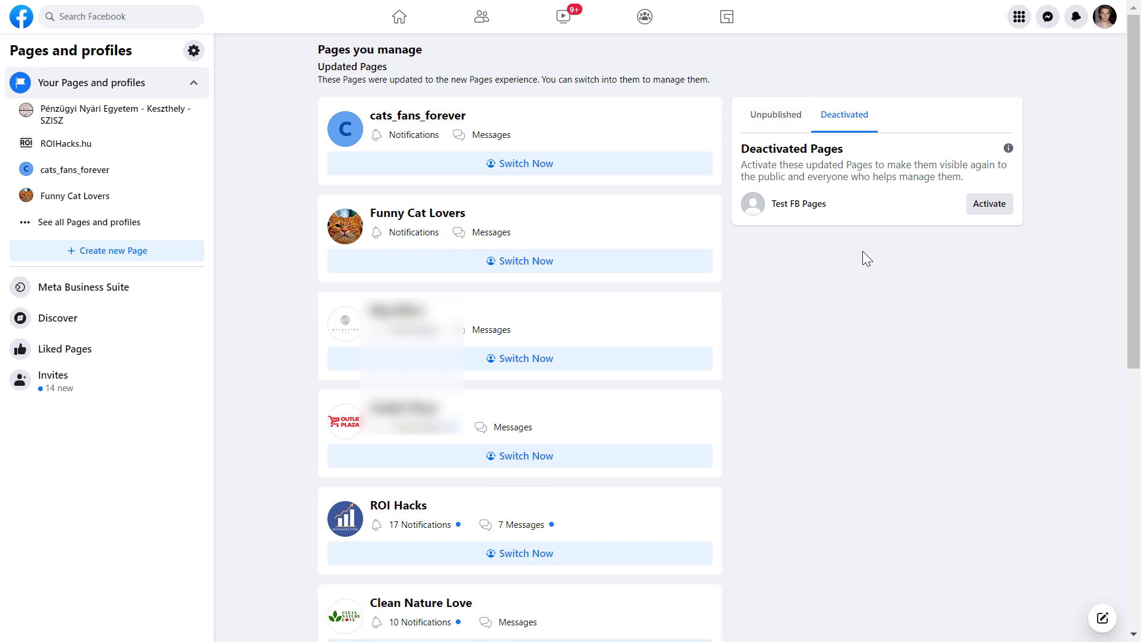
mouse_move(975, 273)
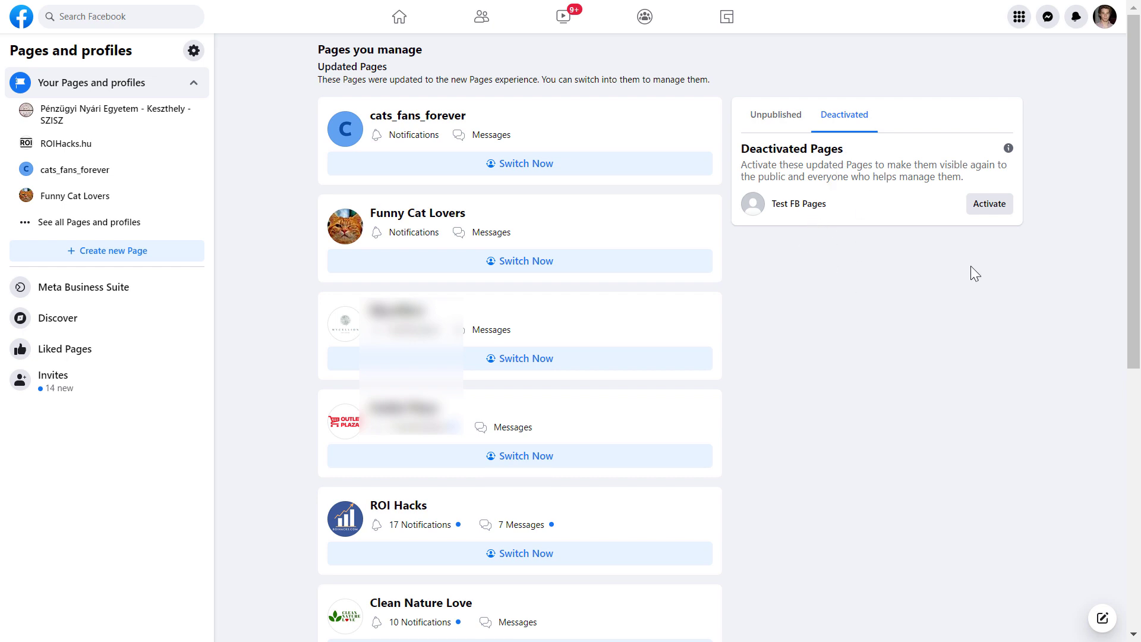
mouse_move(879, 240)
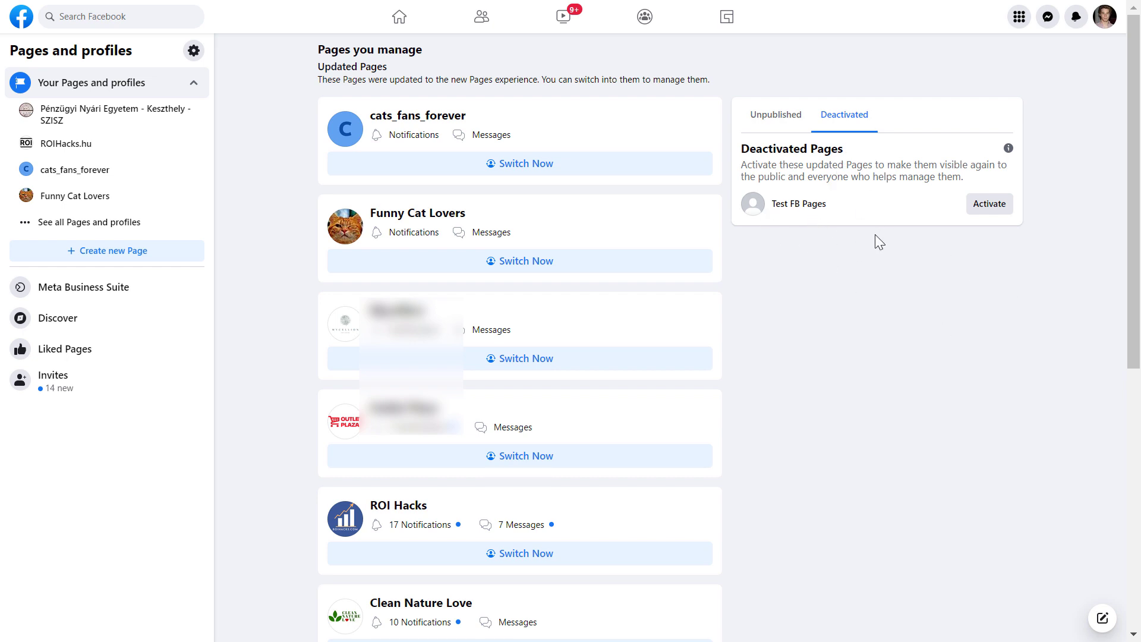
mouse_move(763, 213)
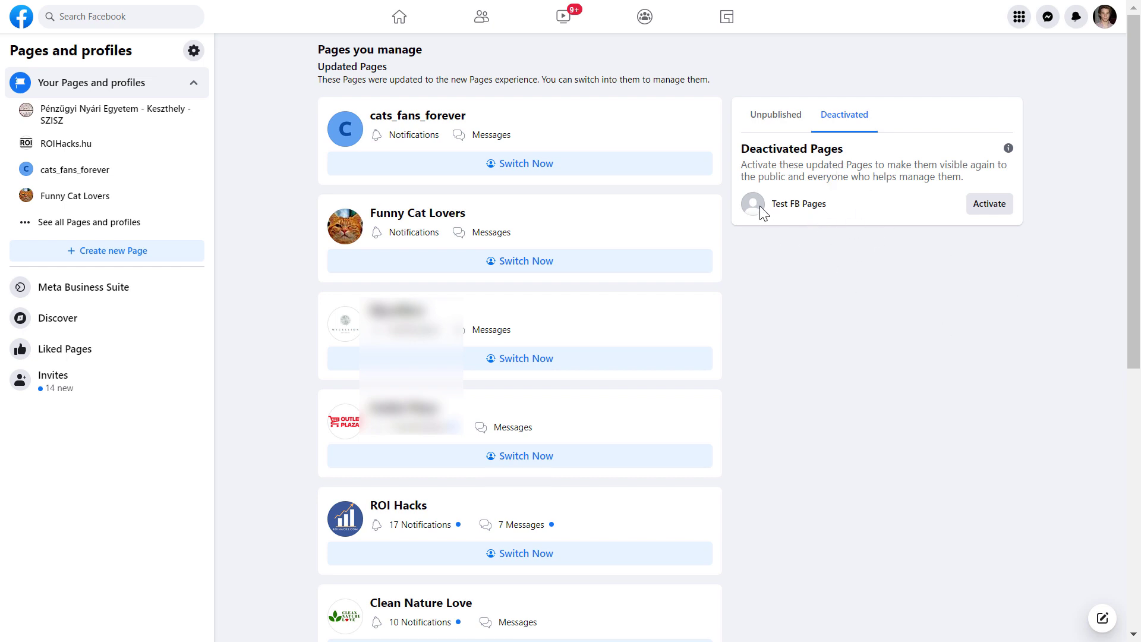
mouse_move(926, 153)
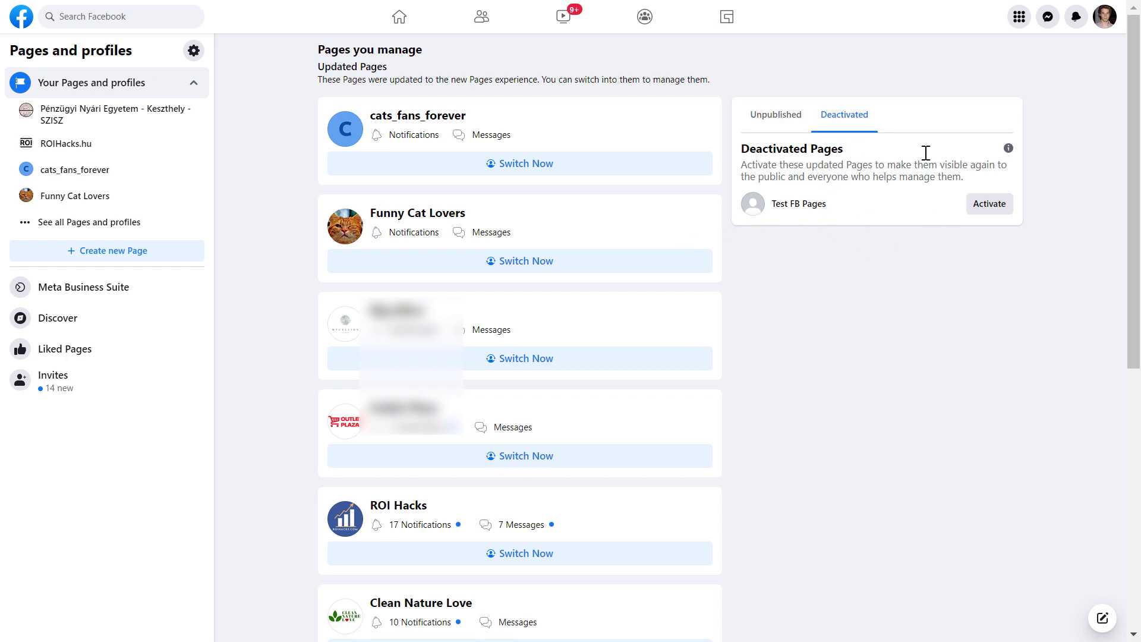
mouse_move(855, 244)
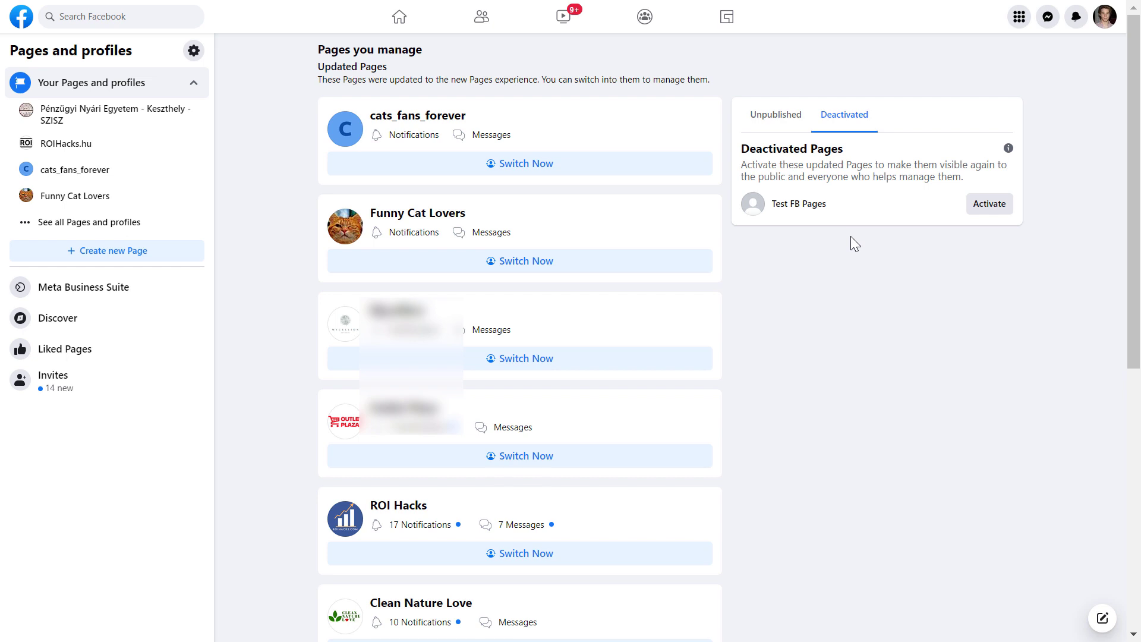
mouse_move(853, 154)
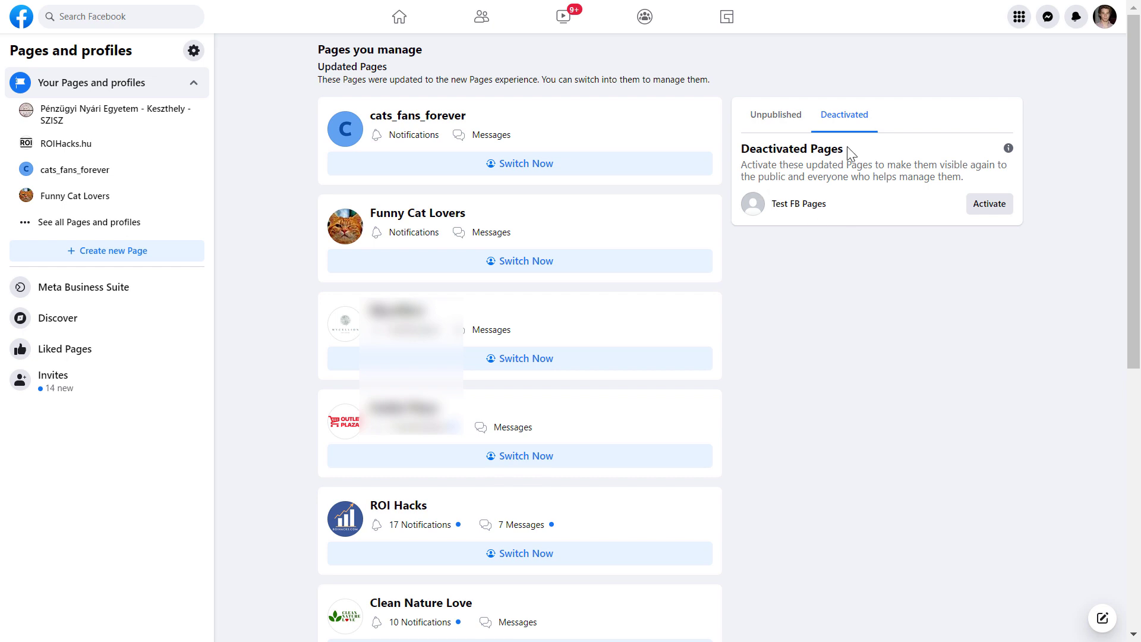
double_click(793, 149)
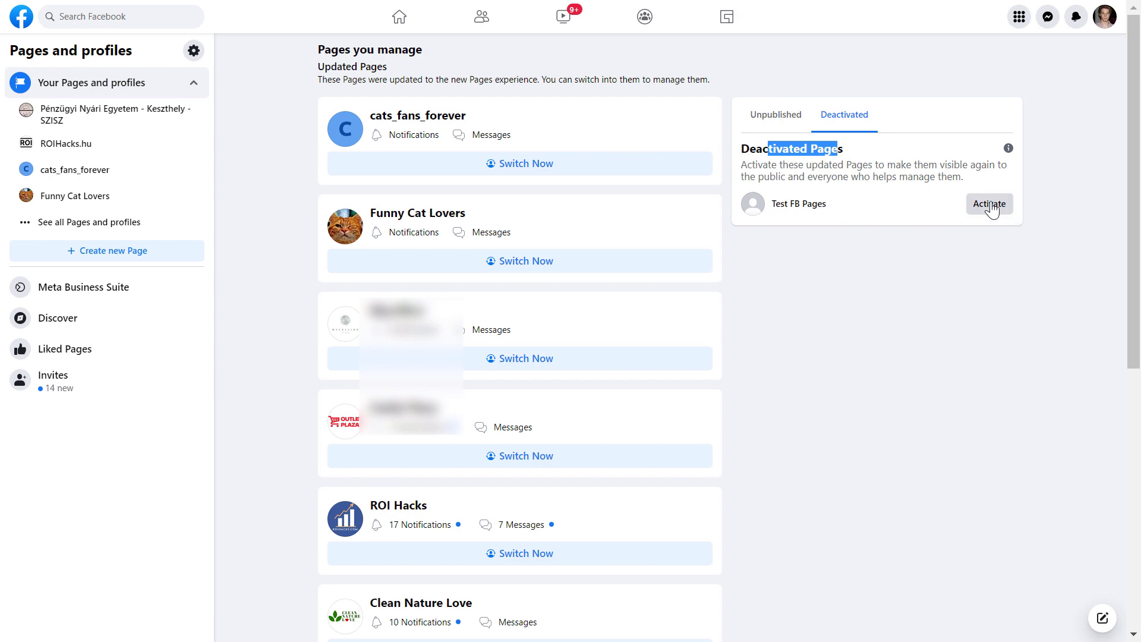
mouse_move(872, 218)
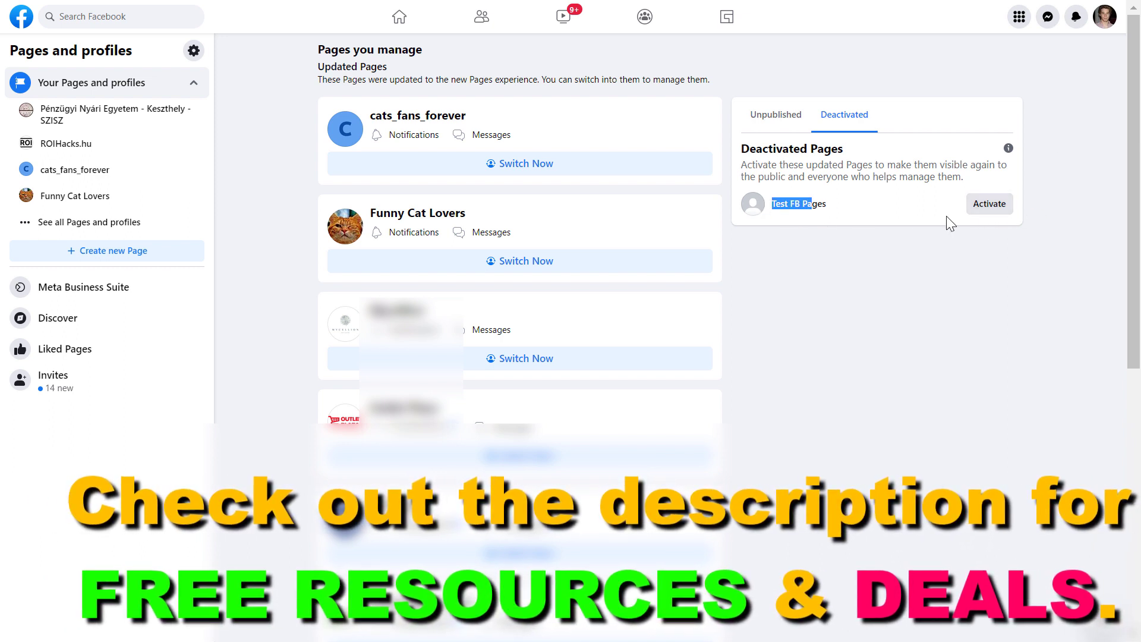
left_click(989, 204)
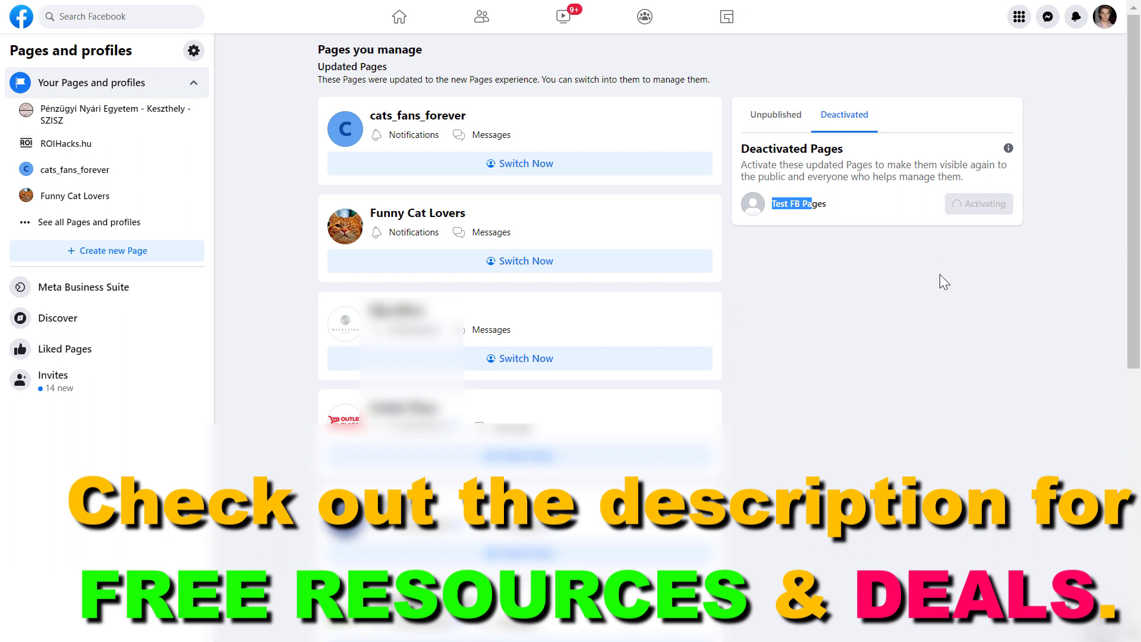
left_click(978, 204)
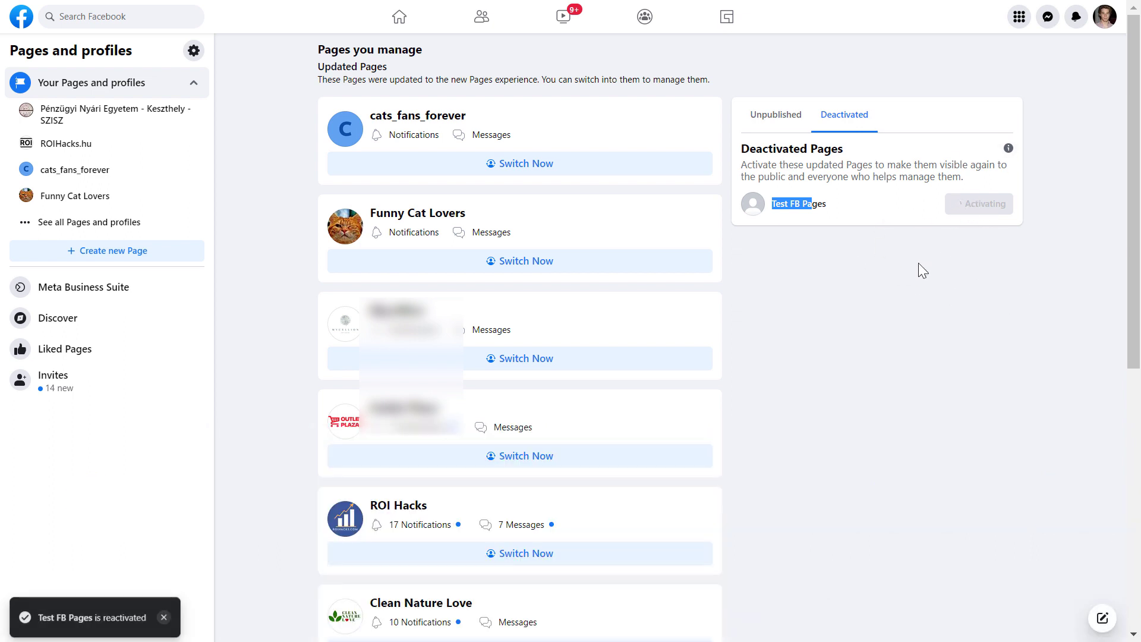